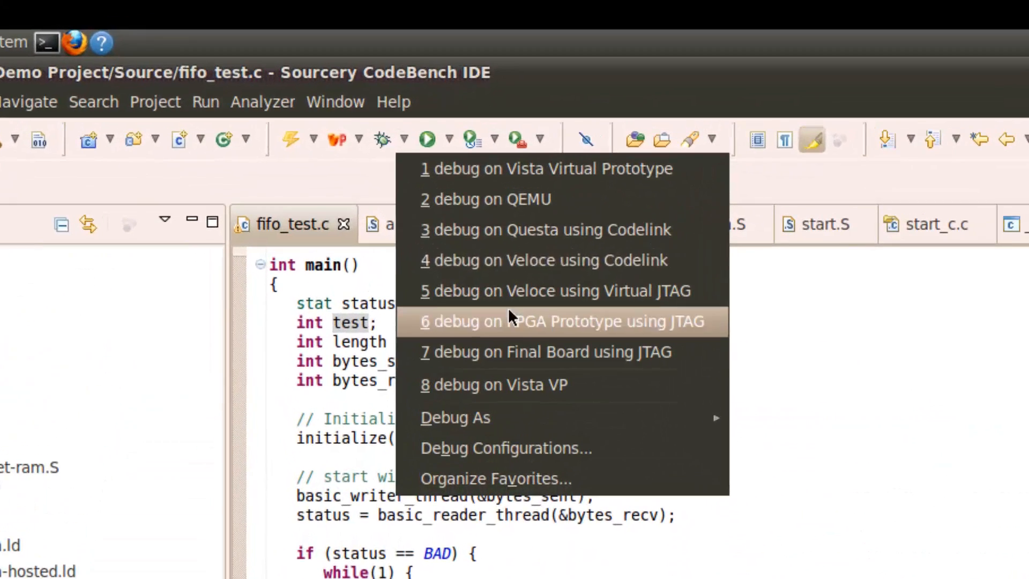
mouse_move(539, 260)
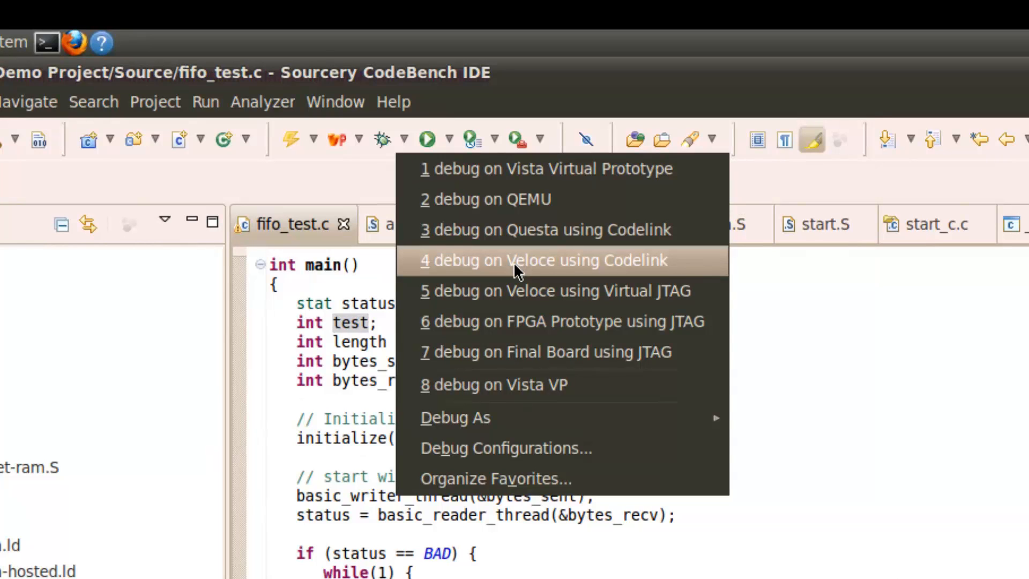
- Launch 'debug on Veloce using Codelink', suspending at _start in start.S
click(542, 260)
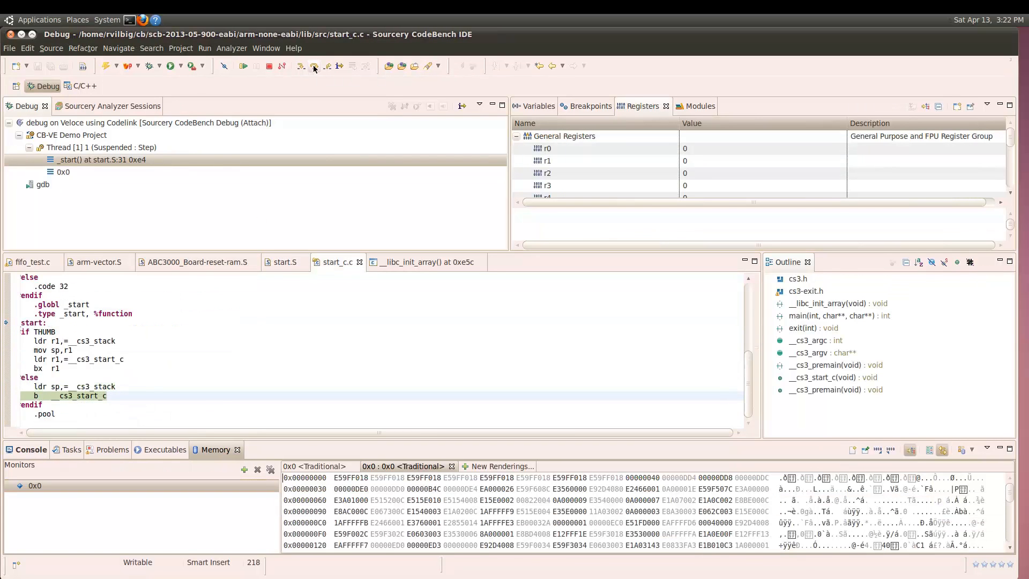
- Step into startup, set a breakpoint at main via the console, and resume to it
click(328, 65)
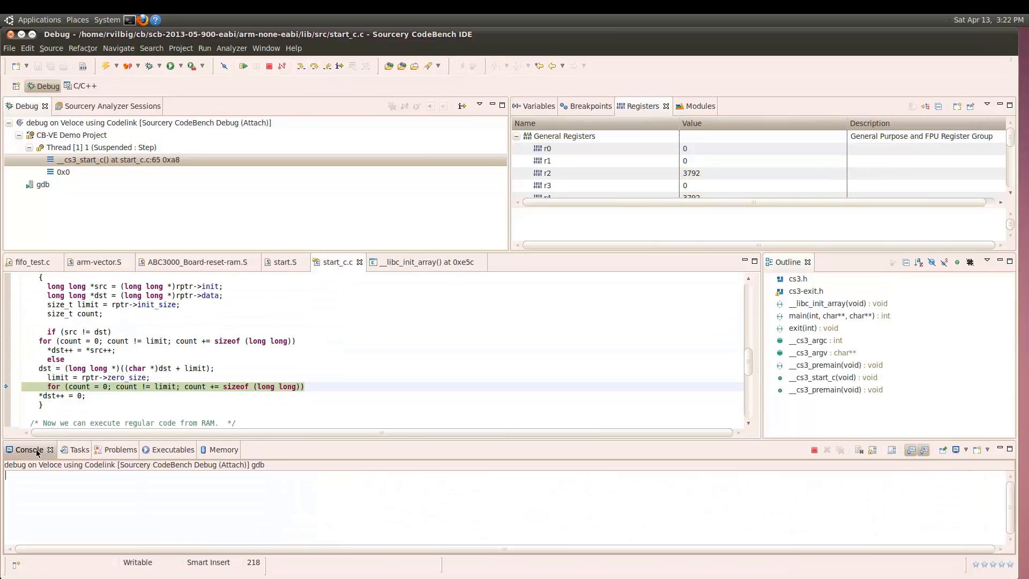
click(243, 65)
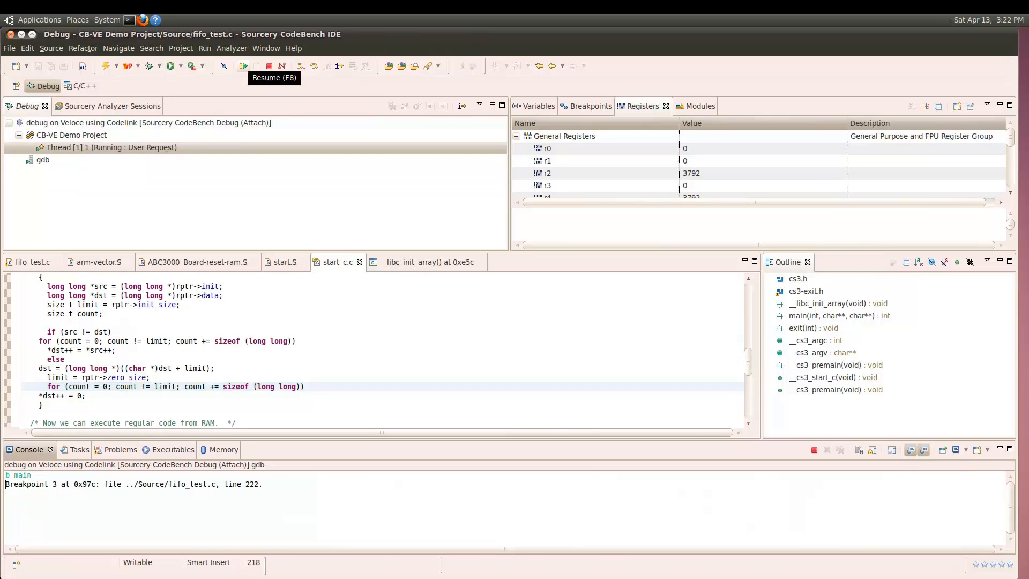
click(243, 65)
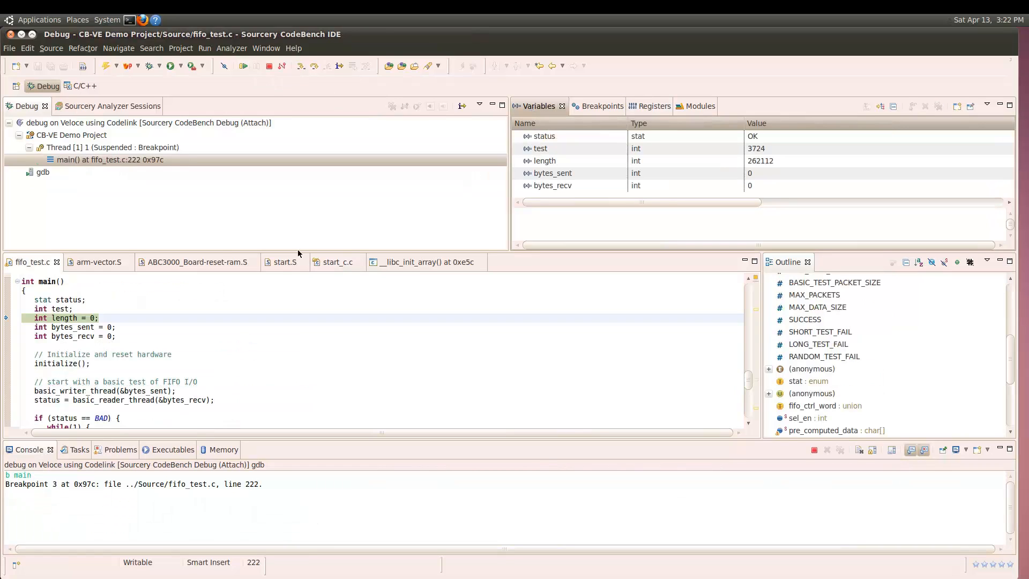
- Step over main past the basic FIFO test check with 16 bytes exchanged
click(314, 65)
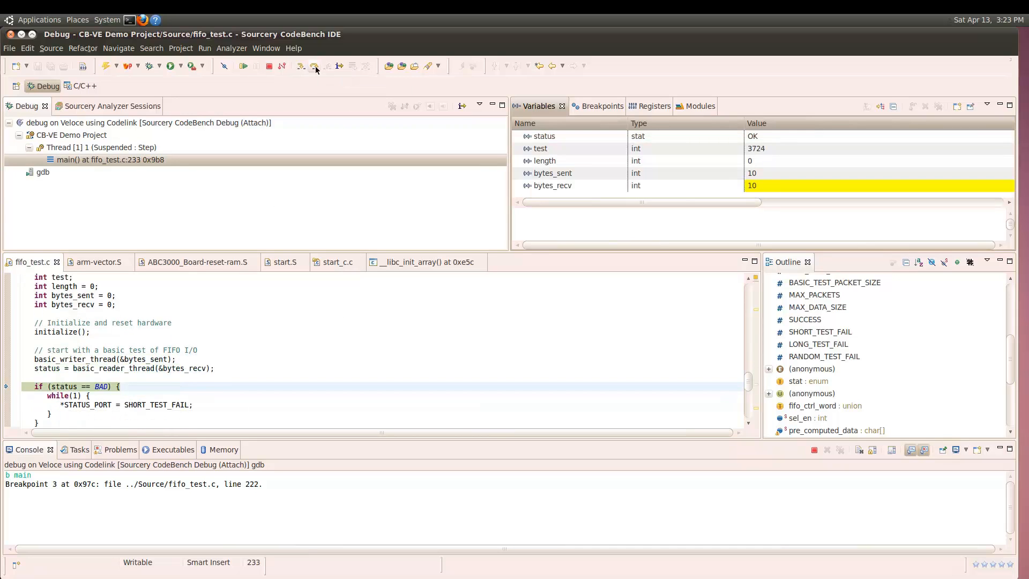
click(309, 66)
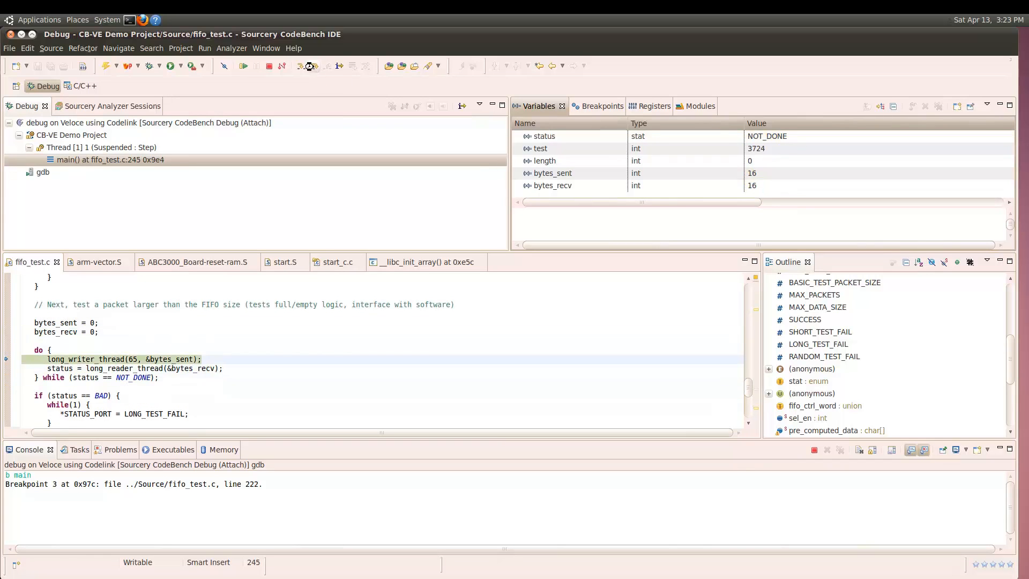
click(313, 65)
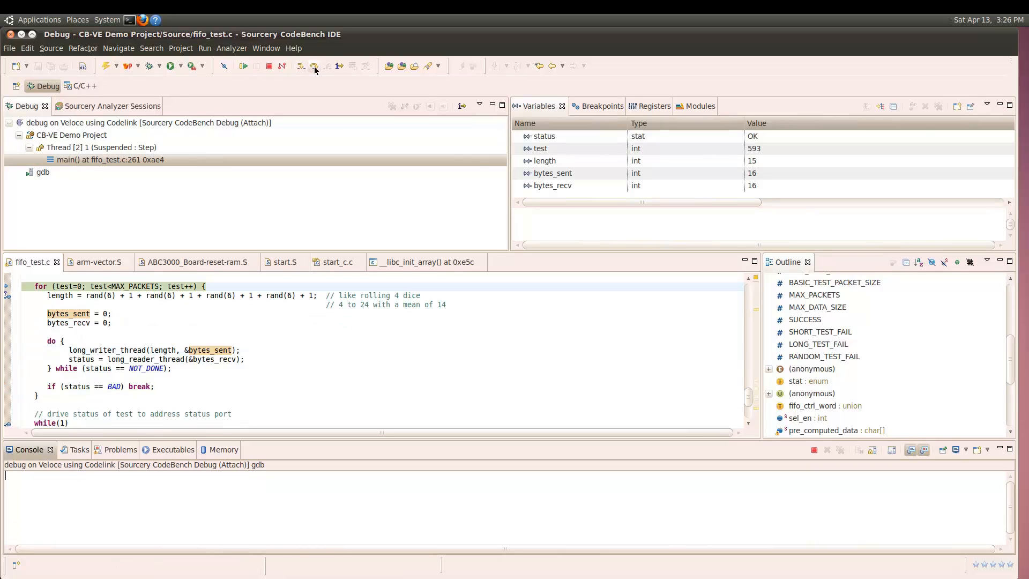
mouse_move(315, 65)
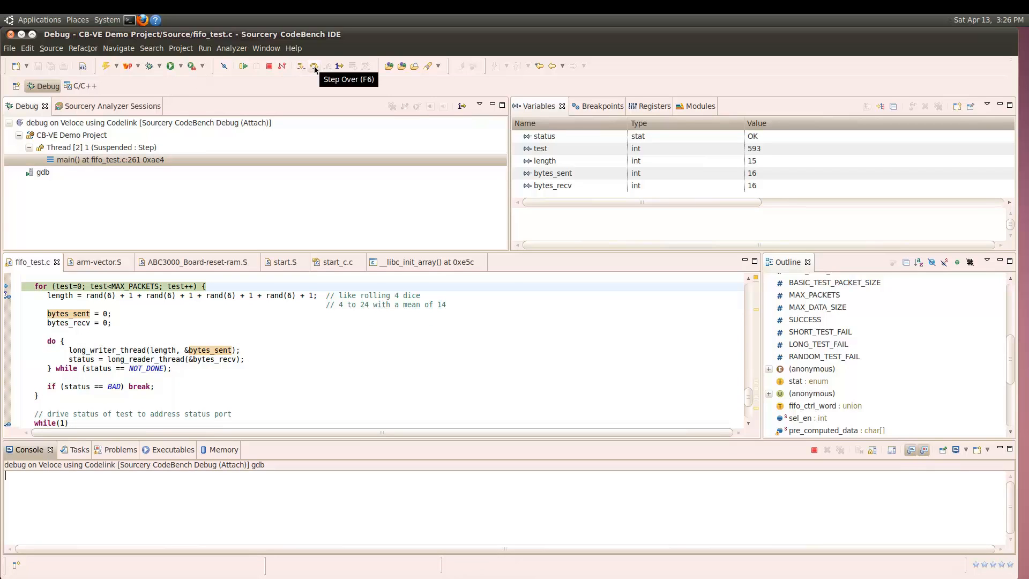
- Step into long_reader_thread and long_writer_thread through the FIFO full check and data write
click(315, 66)
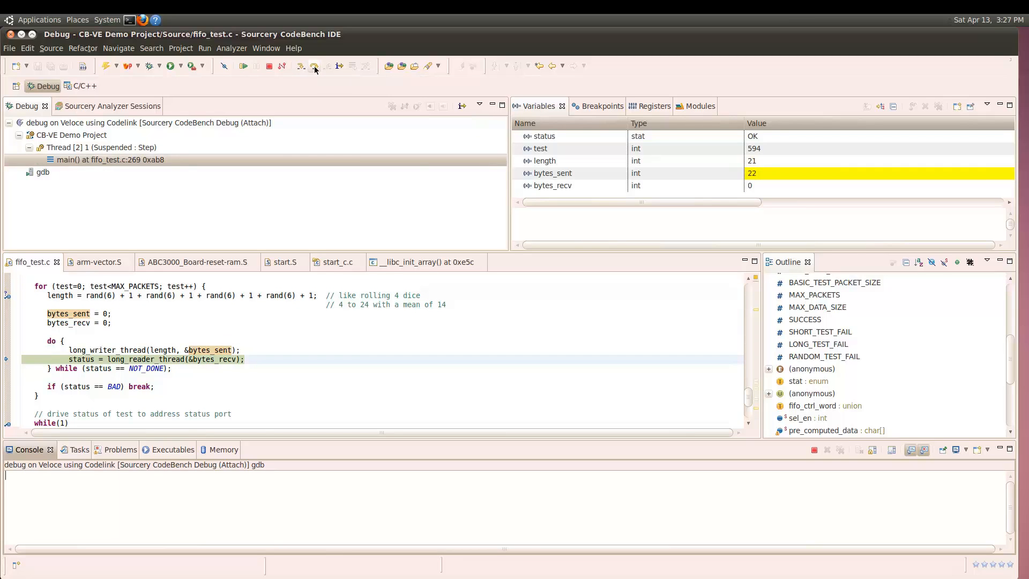
click(314, 66)
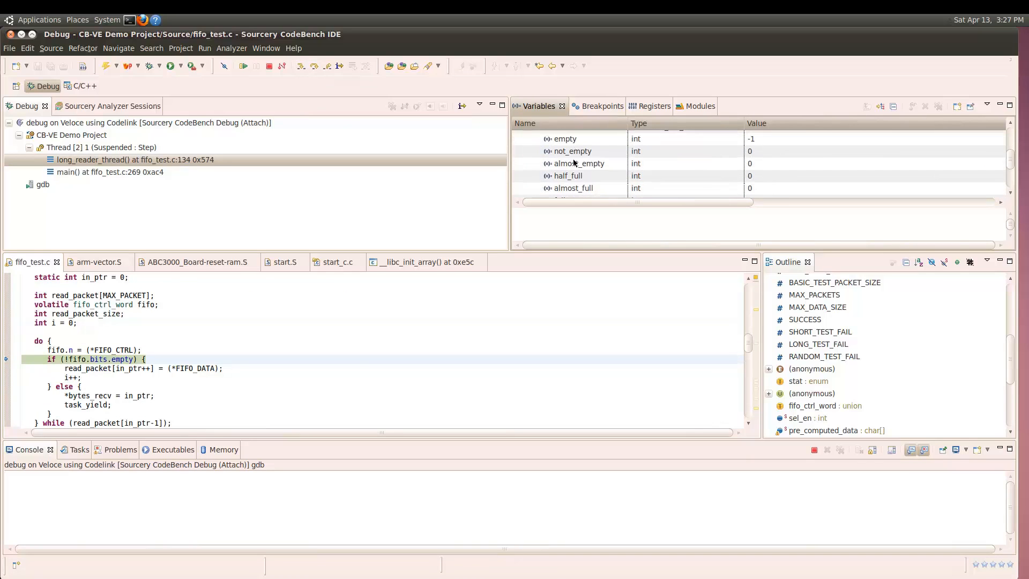
mouse_move(706, 142)
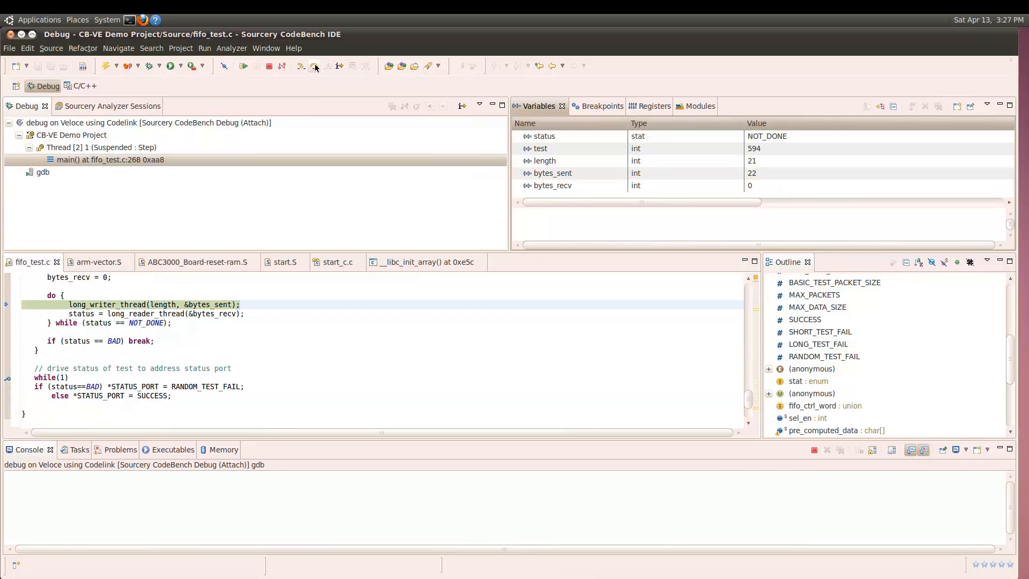
mouse_move(301, 65)
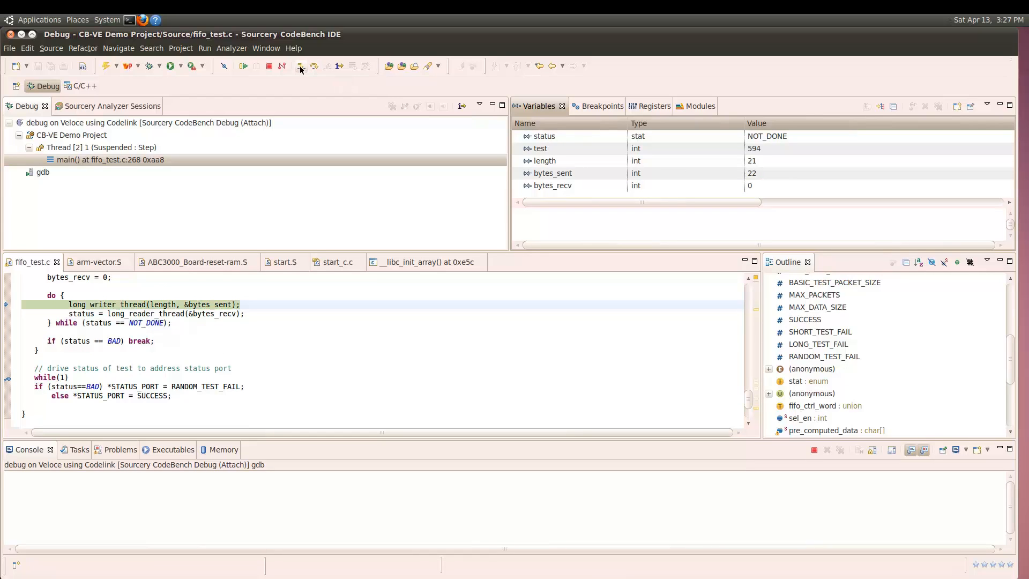
click(314, 65)
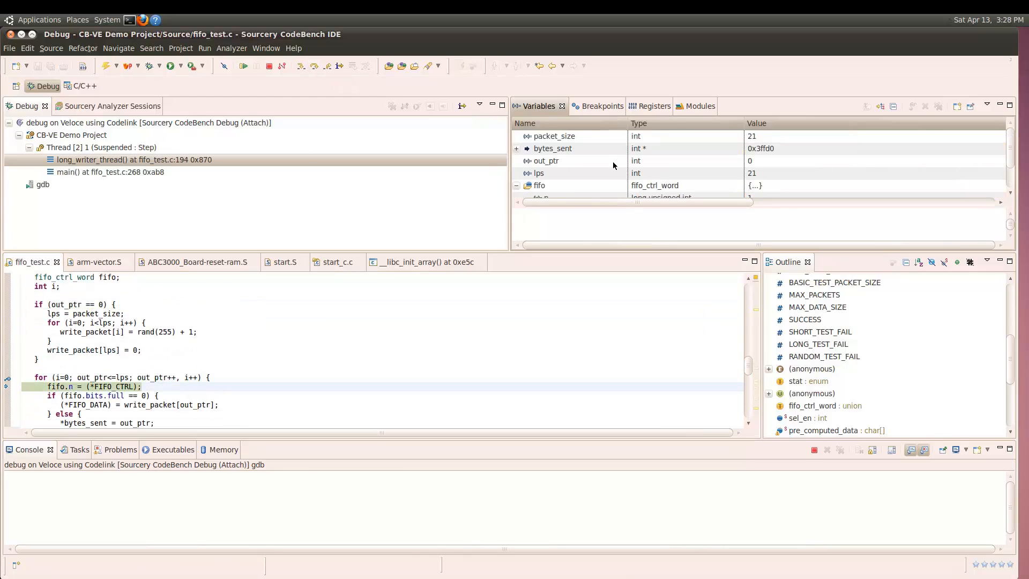
click(314, 66)
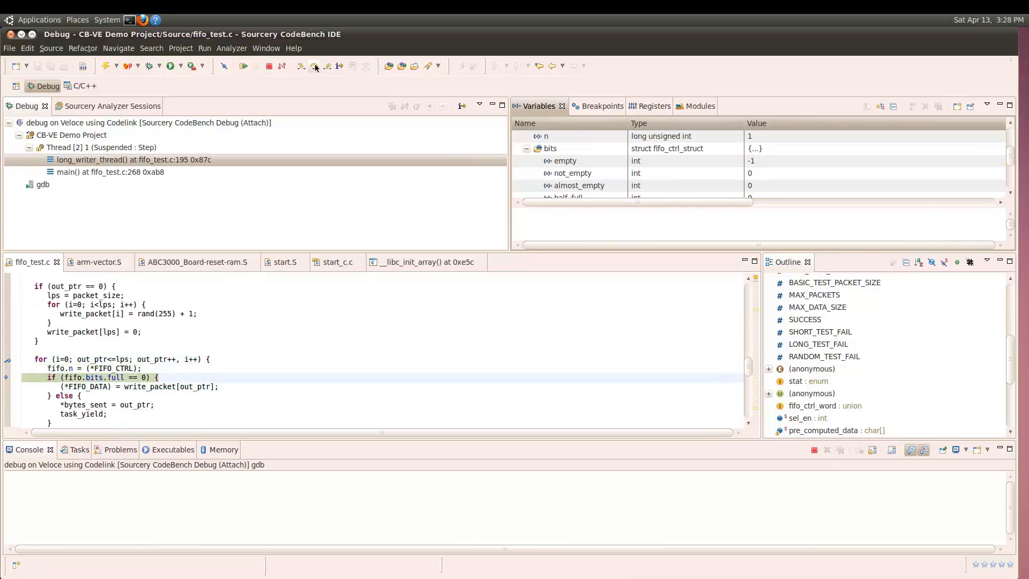
click(314, 65)
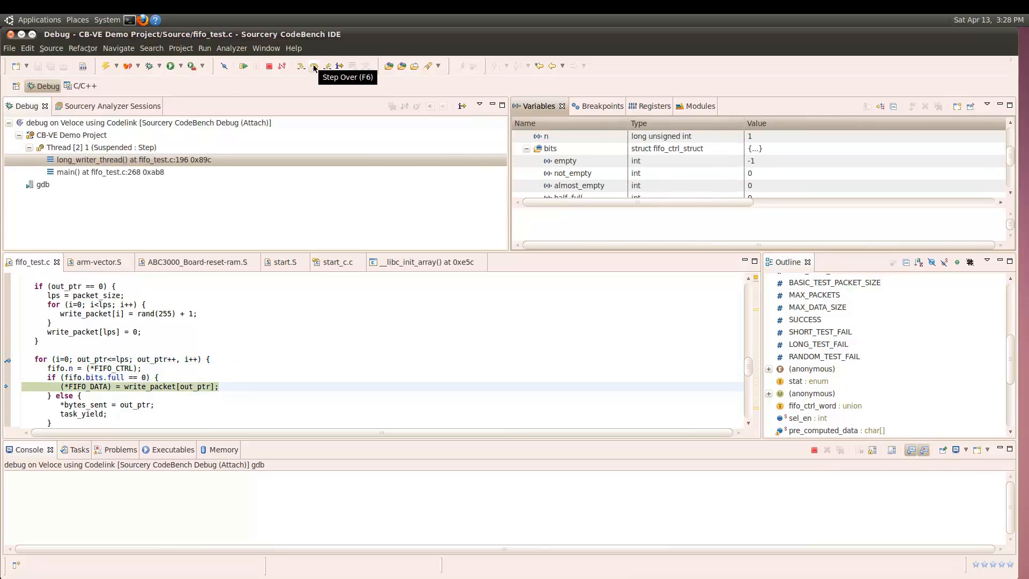
click(313, 65)
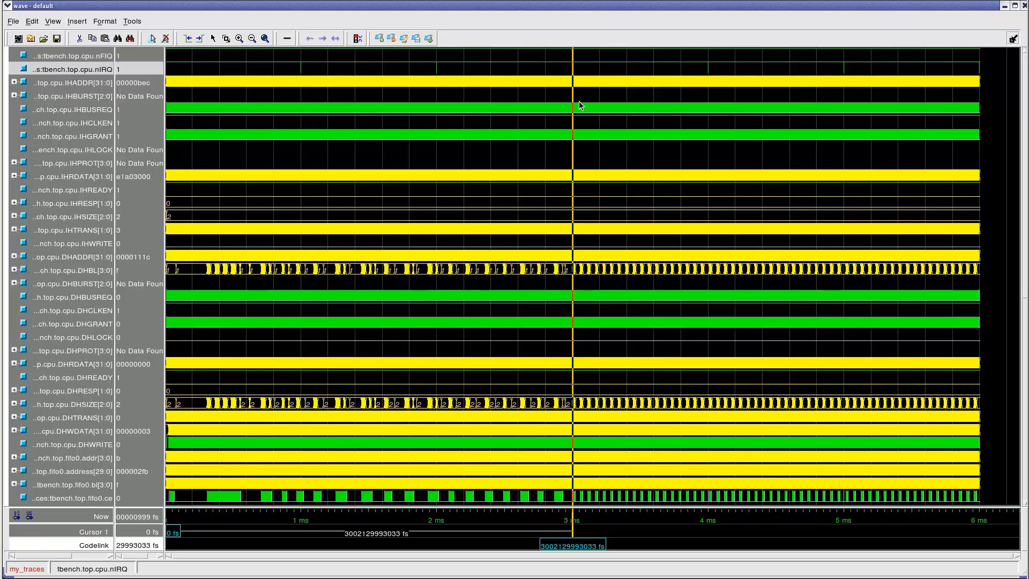
- Show the fifo0 count, read-pointer and write-pointer waves just before the 3 ms marker
scroll(down, 3)
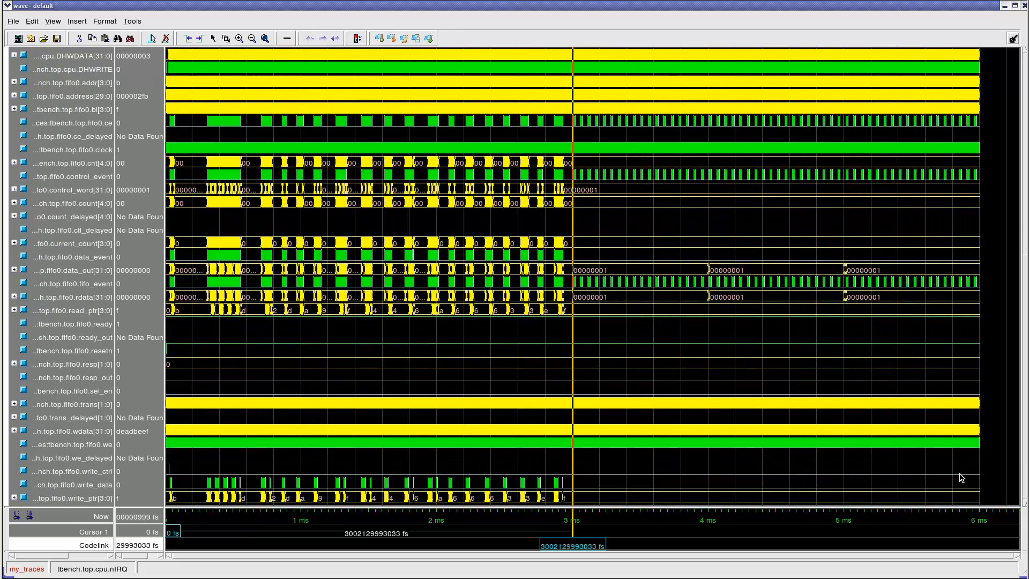
mouse_move(176, 240)
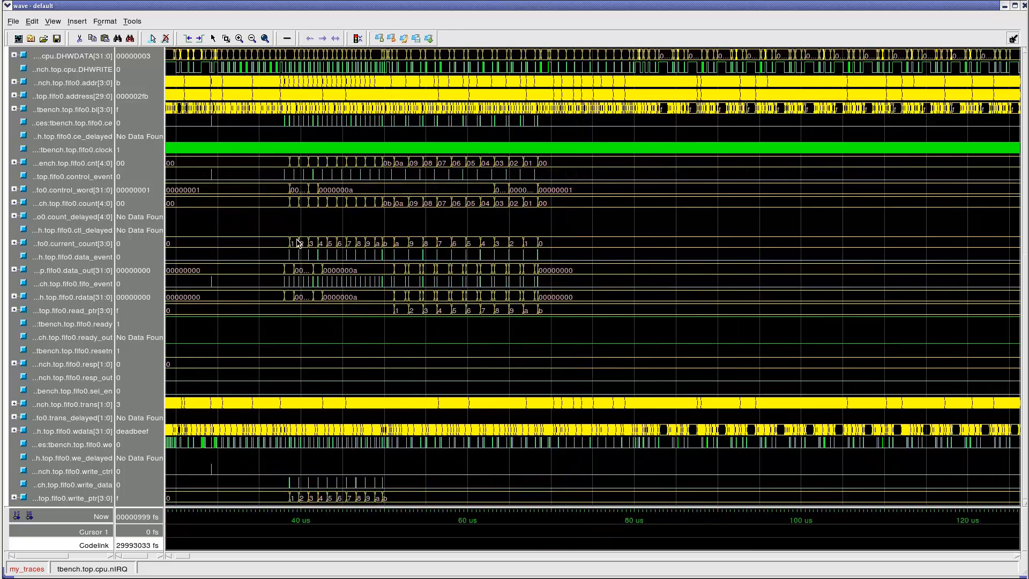
click(380, 243)
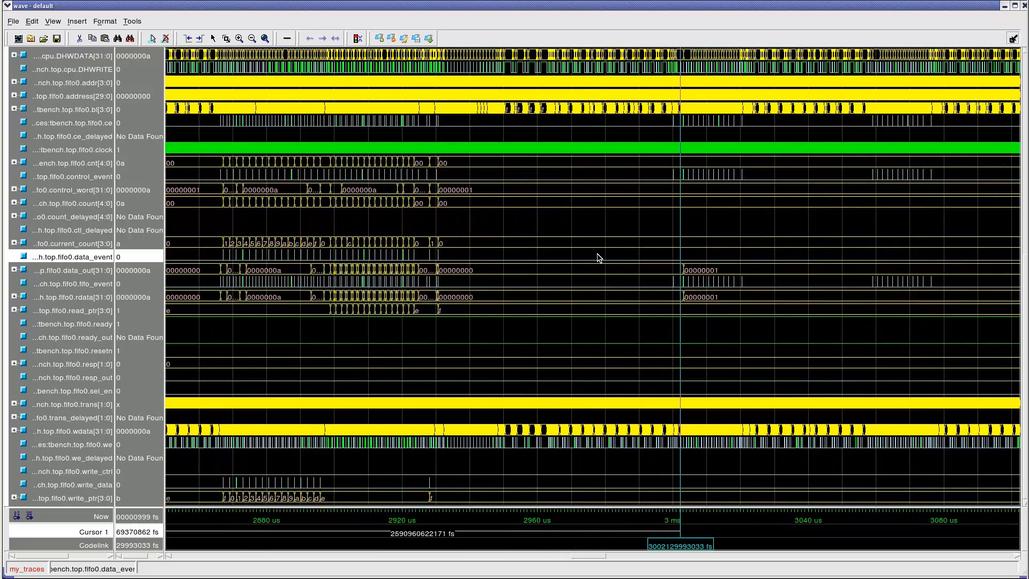
mouse_move(977, 266)
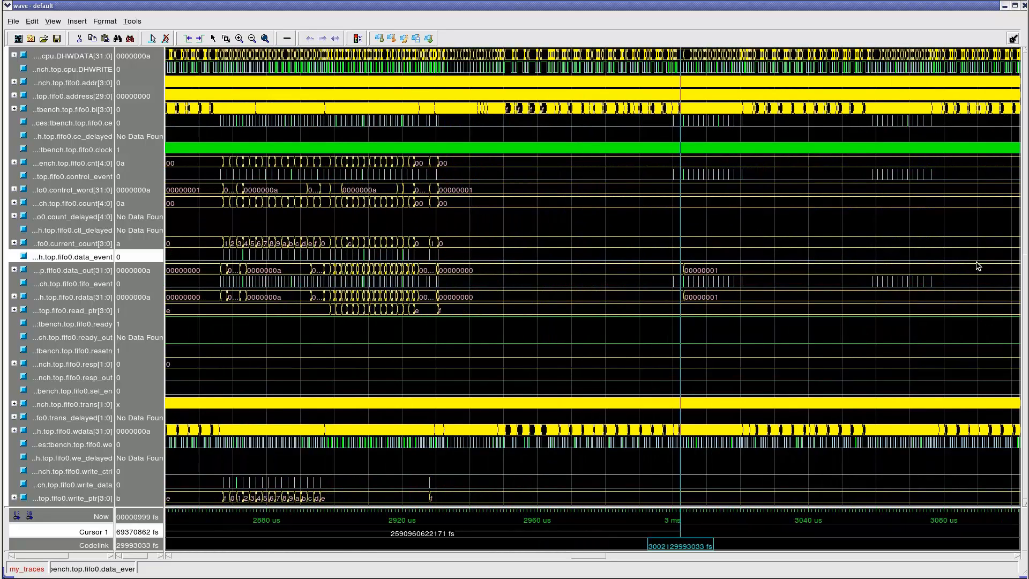
mouse_move(696, 275)
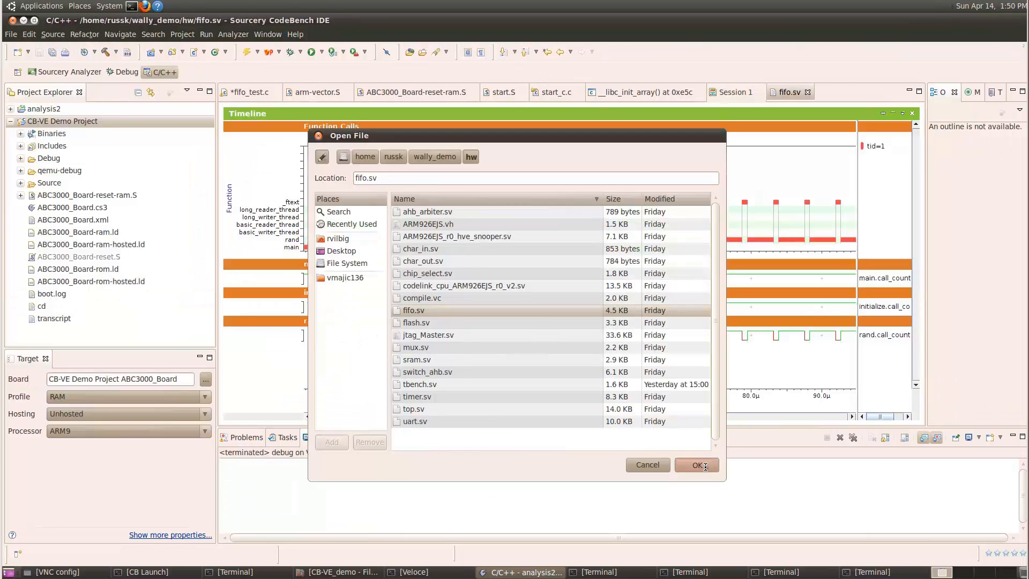
- Open fifo.sv from the hw folder alongside fifo_test.c
click(694, 465)
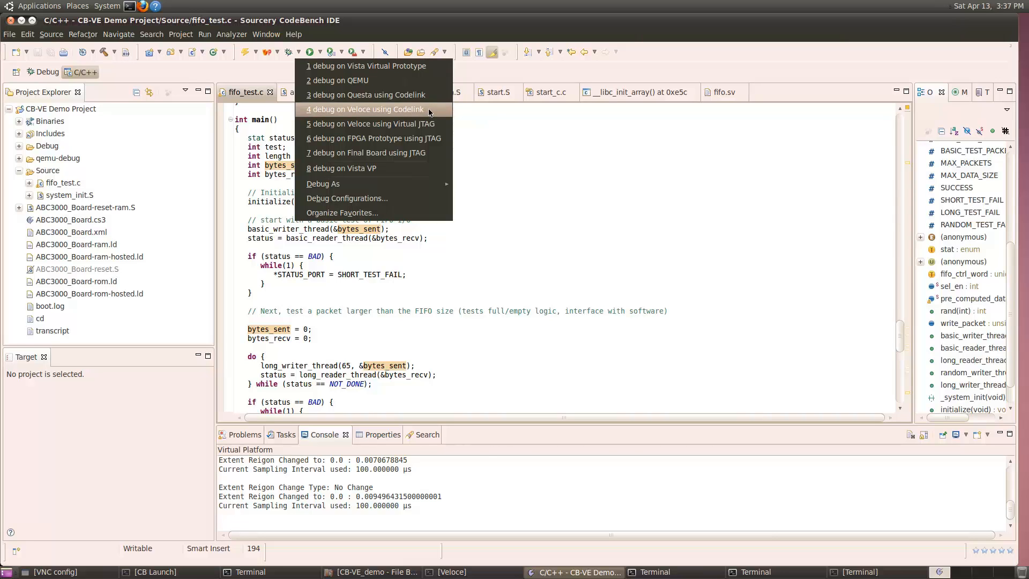
- Relaunch the Veloce Codelink debug session, stopping in main at fifo_test.c line 257
click(368, 109)
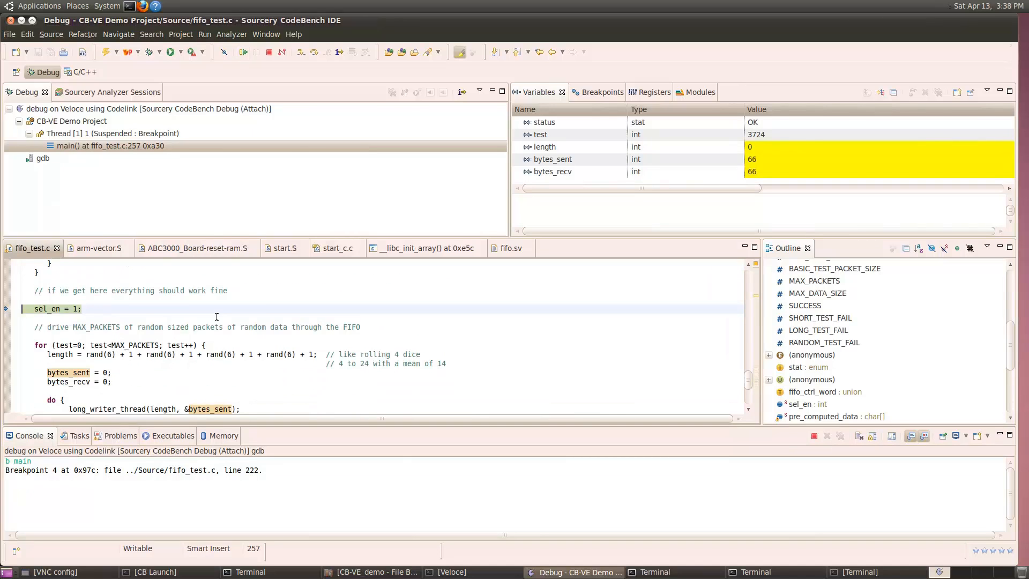
- Resume to the final breakpoint at line 277 and confirm status is OK after 5000 tests
scroll(down, 3)
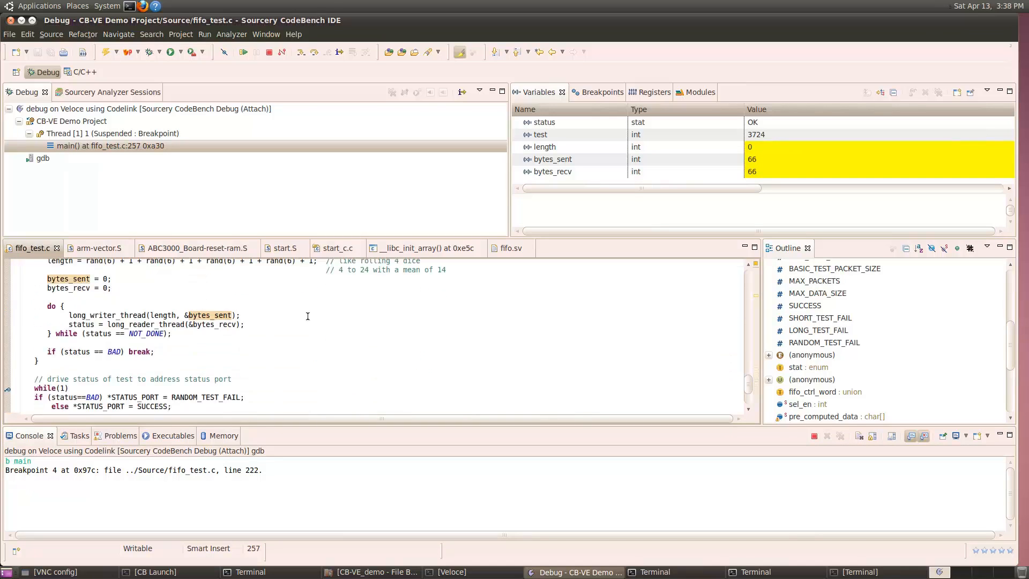
scroll(down, 3)
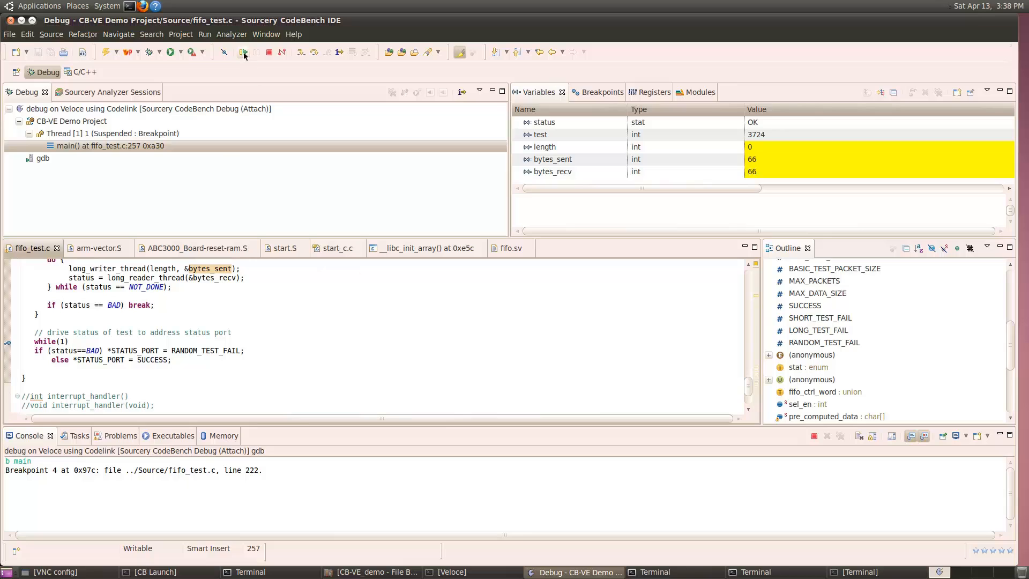
click(242, 52)
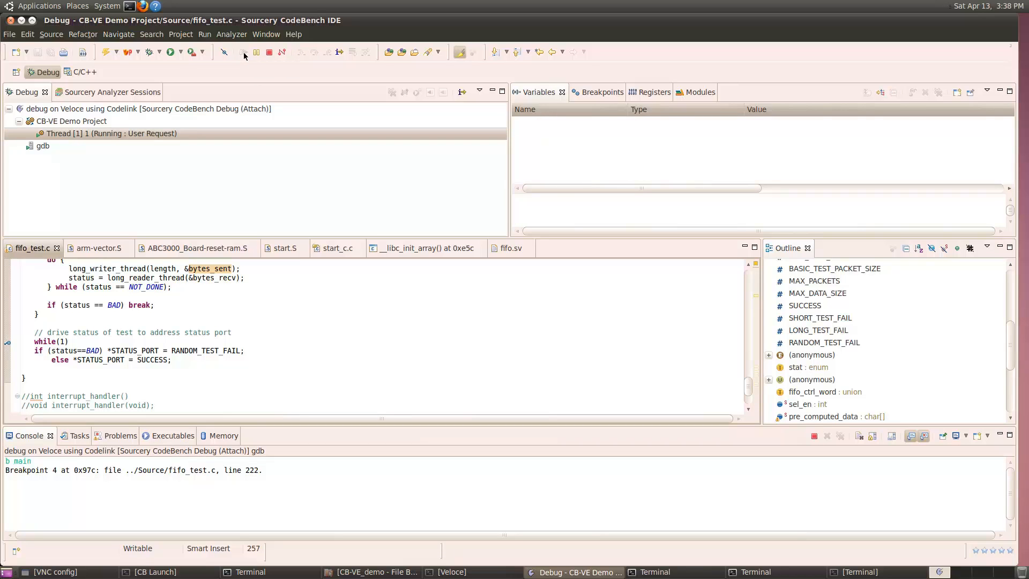
click(243, 52)
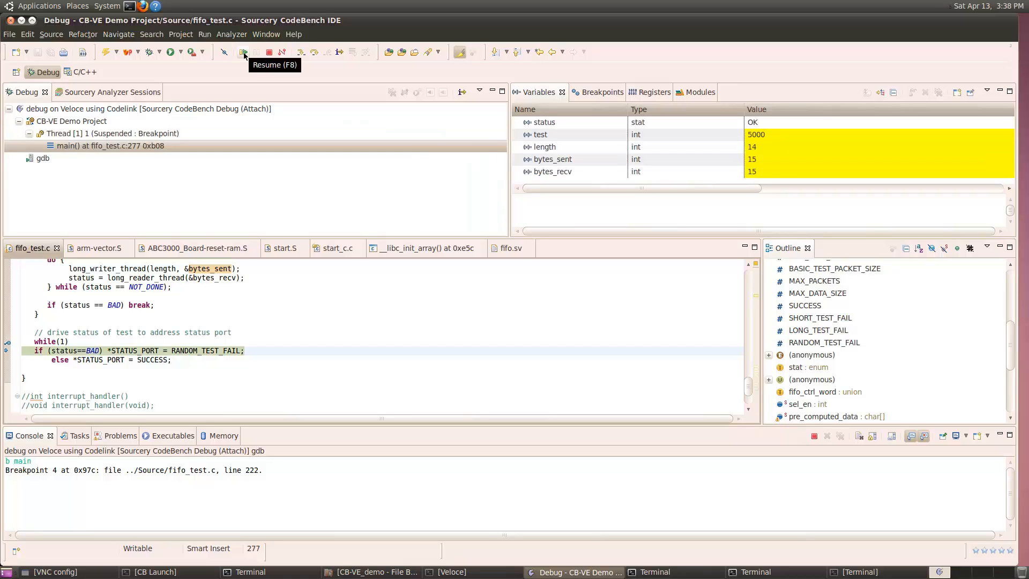
mouse_move(62, 350)
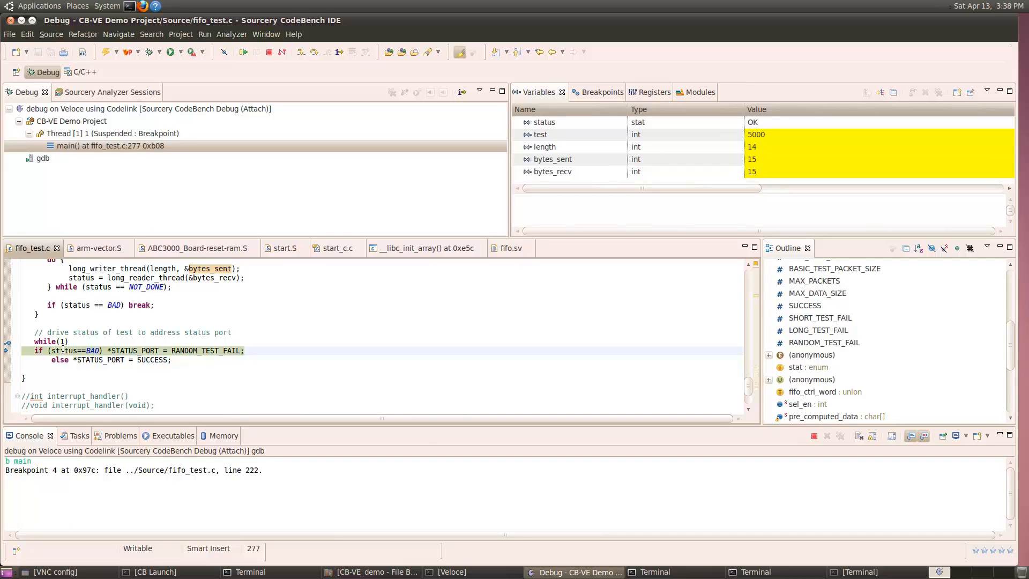
mouse_move(66, 350)
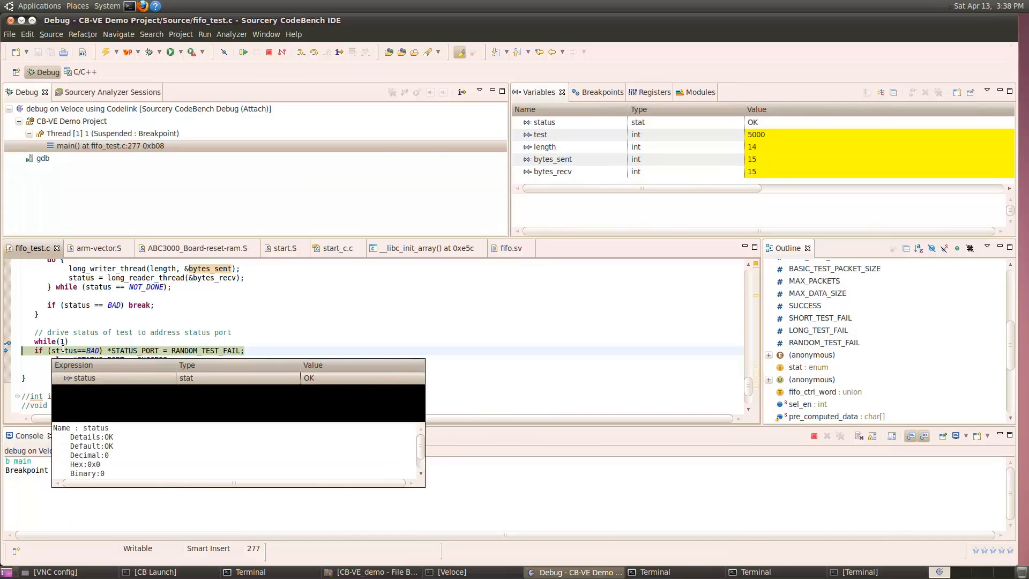